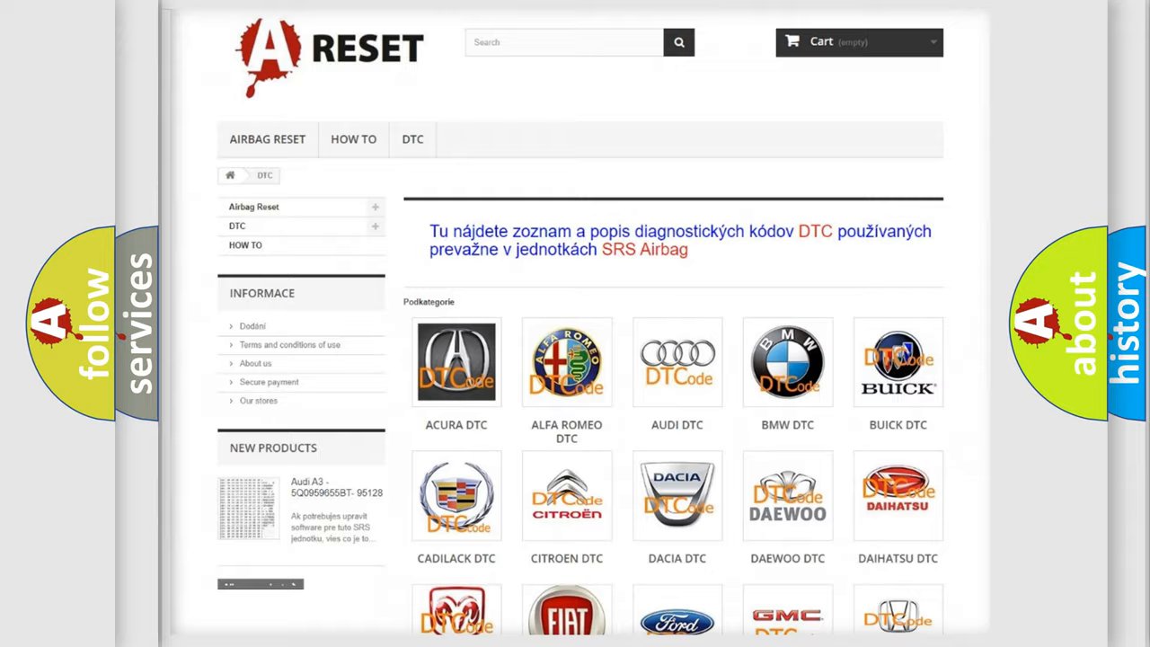
Scroll the DTC category page until the Jeep DTC tile is visible.
scroll("down", 3)
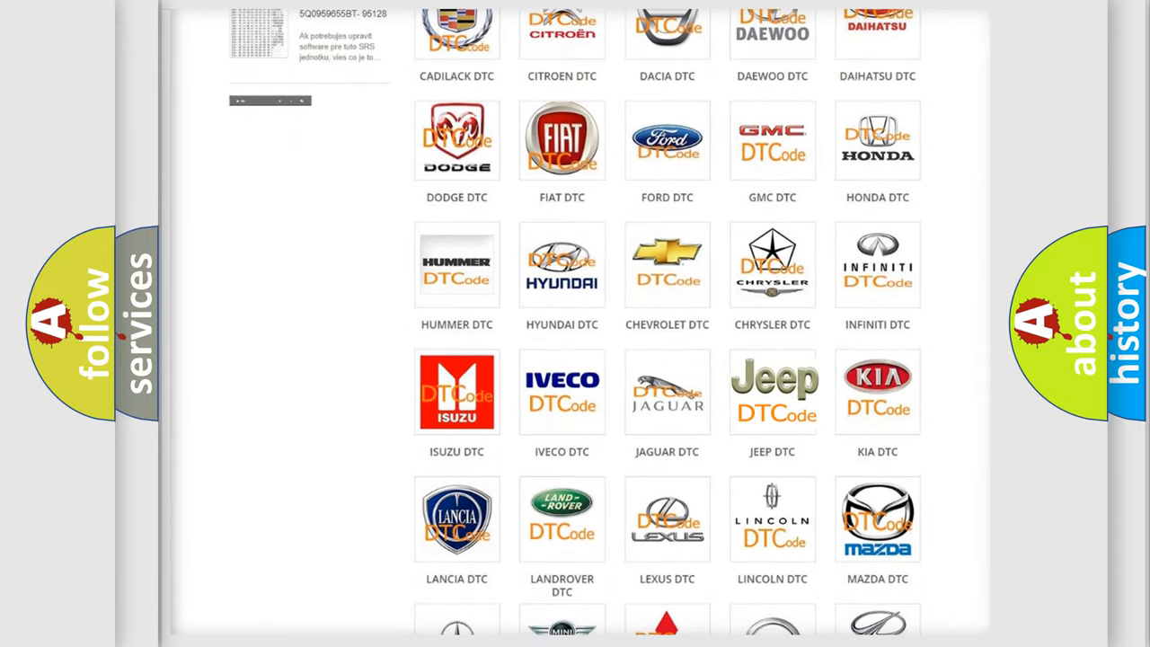
Open the Jeep DTC category and view its code list (B0001:11, B0002:12).
left_click(772, 391)
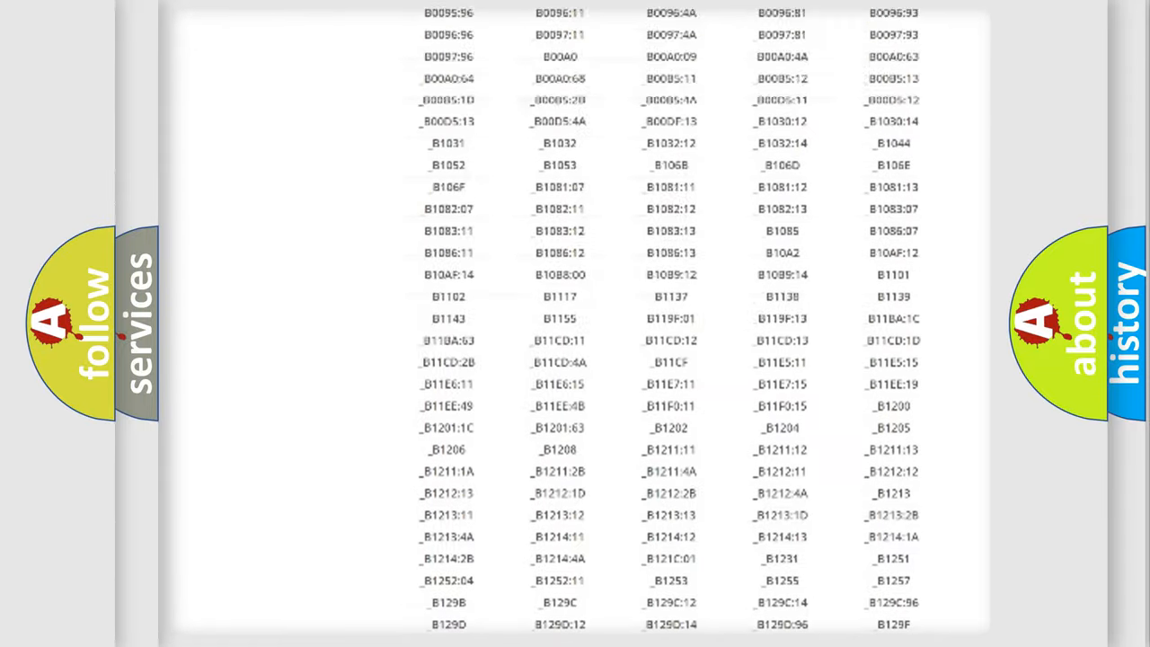
scroll("up", 3)
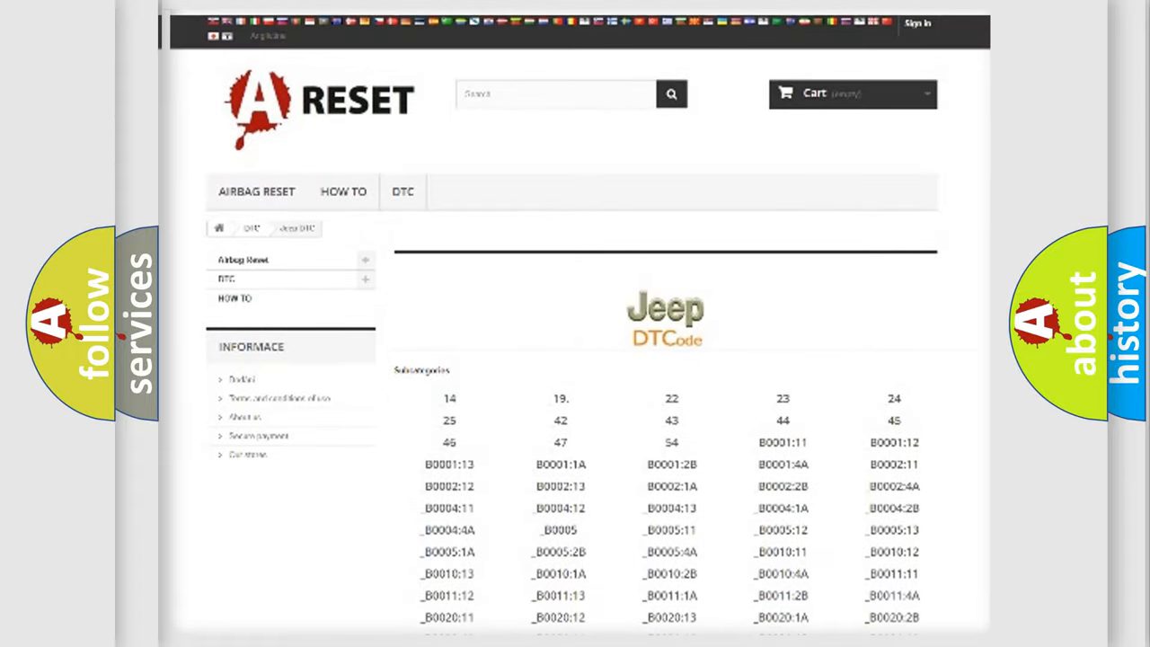